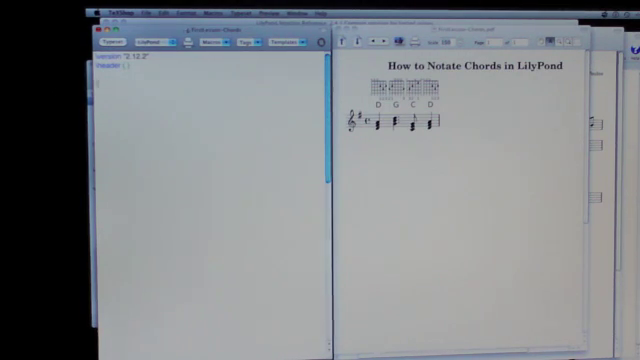
Write a new Staff block containing the notes d g c d.
{"action": "type", "text": "d g c d }"}
{"action": "type", "text": "\\new Staff{"}
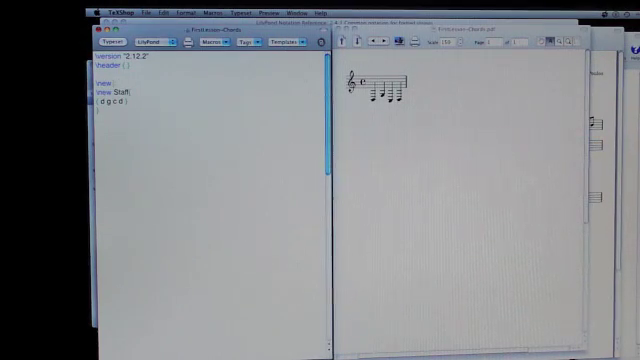
Add a FretBoards context with d g c d above the staff.
{"action": "type", "text": "FretBoards {"}
{"action": "type", "text": "<<"}
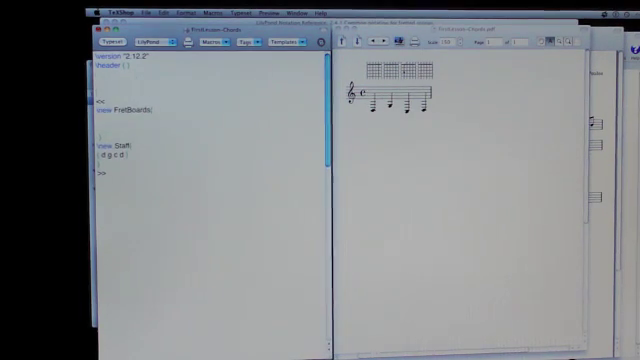
Define myriff = { d g c d } and reference \myriff in both contexts, starting a new context line.
{"action": "type", "text": "myriff = { d g c d"}
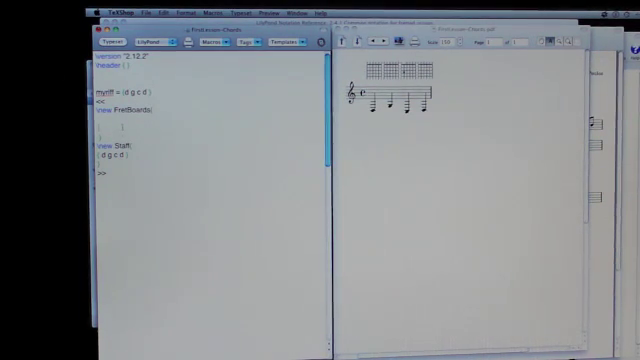
{"action": "type", "text": "\\myriff"}
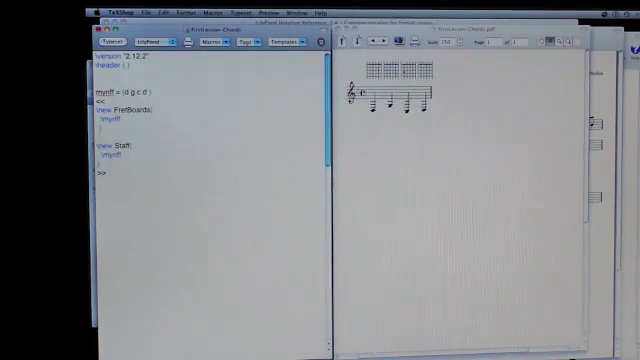
{"action": "type", "text": "\\new ChordNames {"}
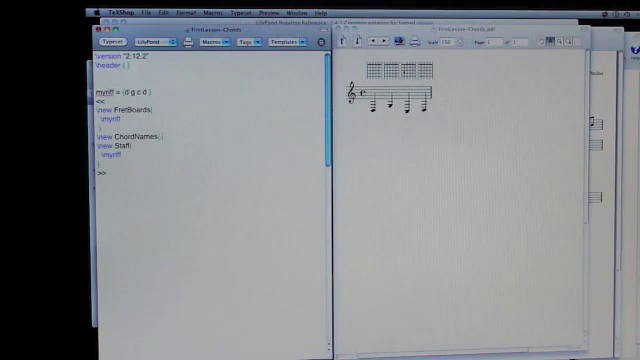
Finish the ChordNames context and include "predefined-guitar-fretboards.ly" for the D G C D diagrams.
{"action": "left_click", "coordinate": [116, 44]}
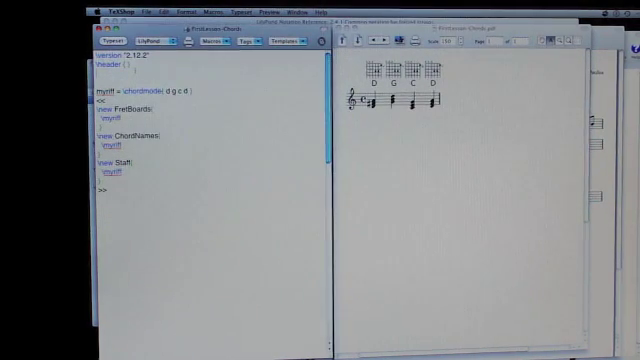
{"action": "type", "text": "\\include \"predefined-guitar-fretboards.ly\""}
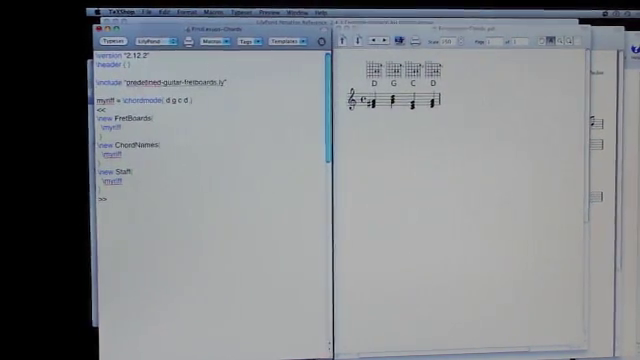